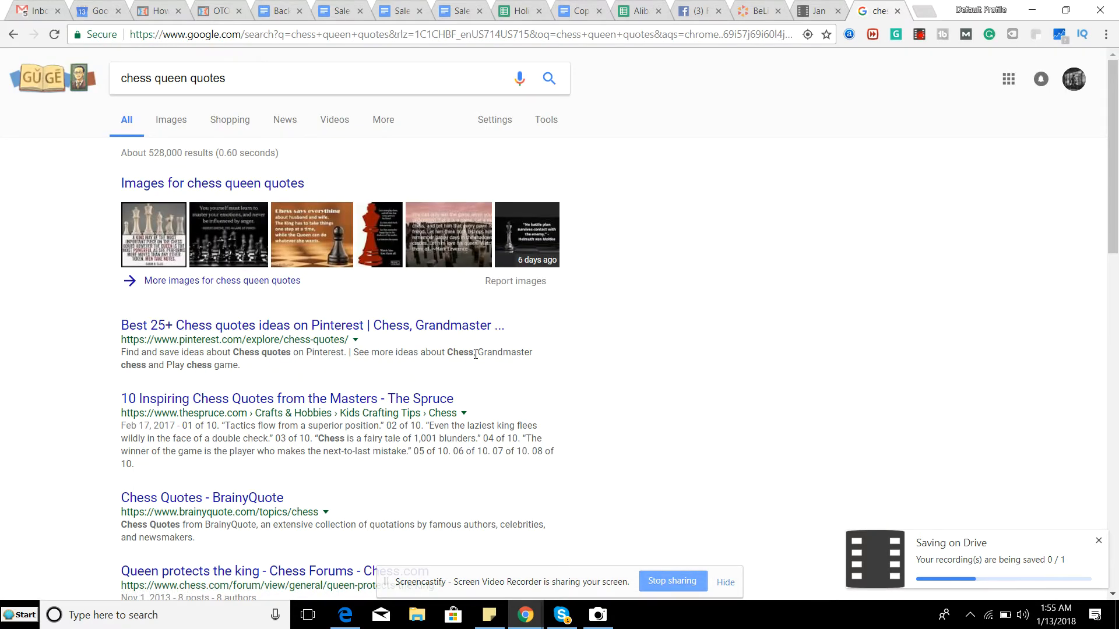
{"action": "mouse_move", "coordinate": [229, 412]}
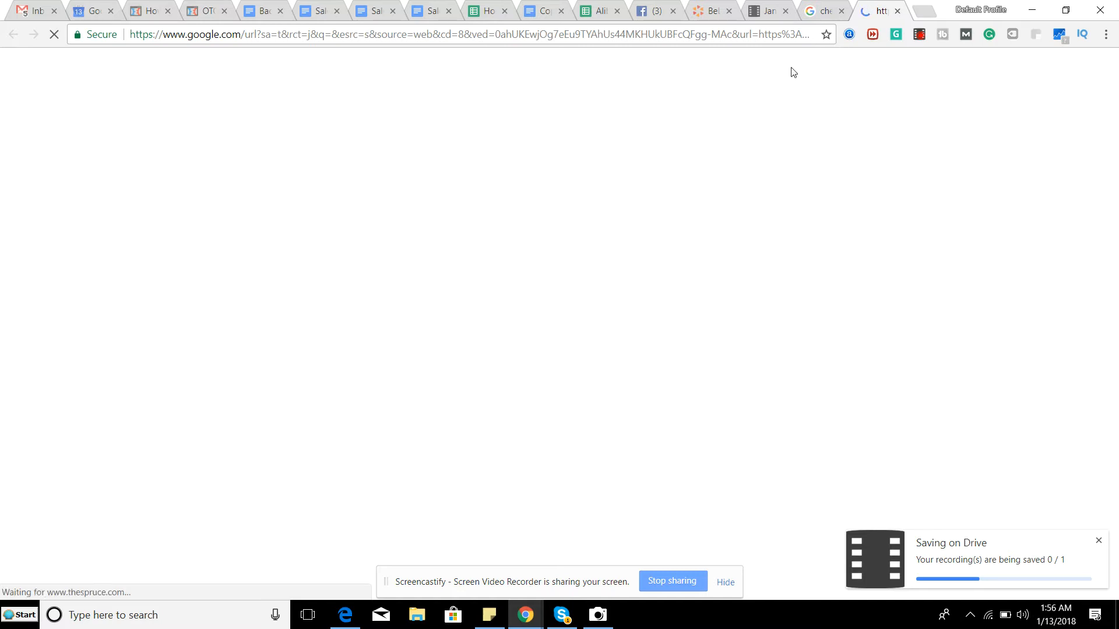
- Let the '10 Inspiring Chess Quotes from the Masters' article finish loading
{"action": "left_click", "coordinate": [596, 615]}
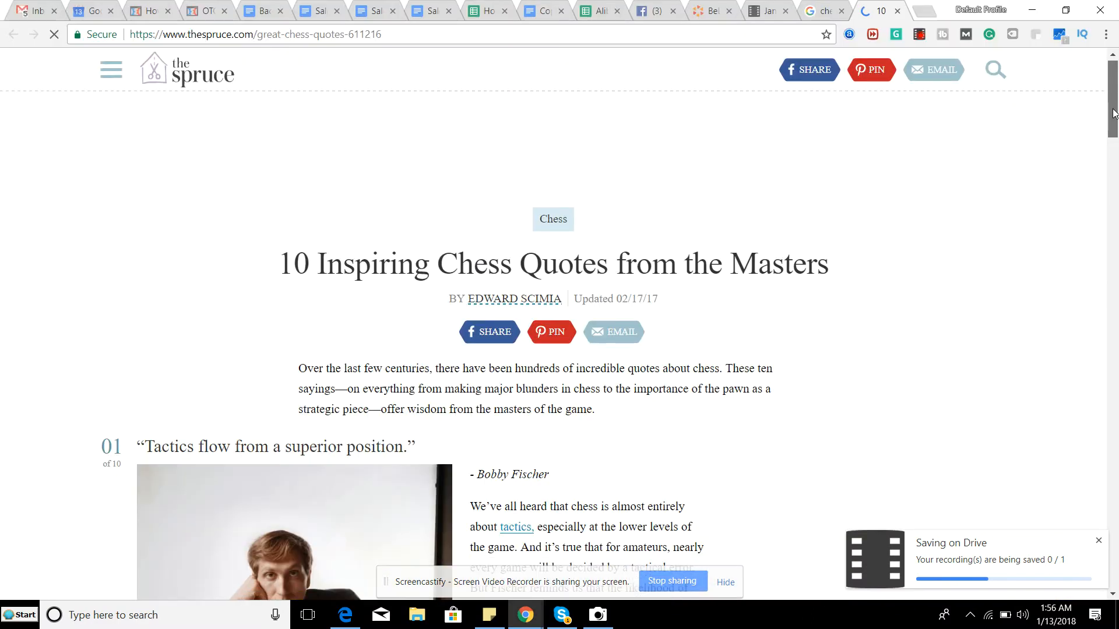
- Scroll through the introduction to Bobby Fischer's quote, its photo, and Nimzowitsch's quote
{"action": "scroll", "scroll_direction": "down", "scroll_amount": 3}
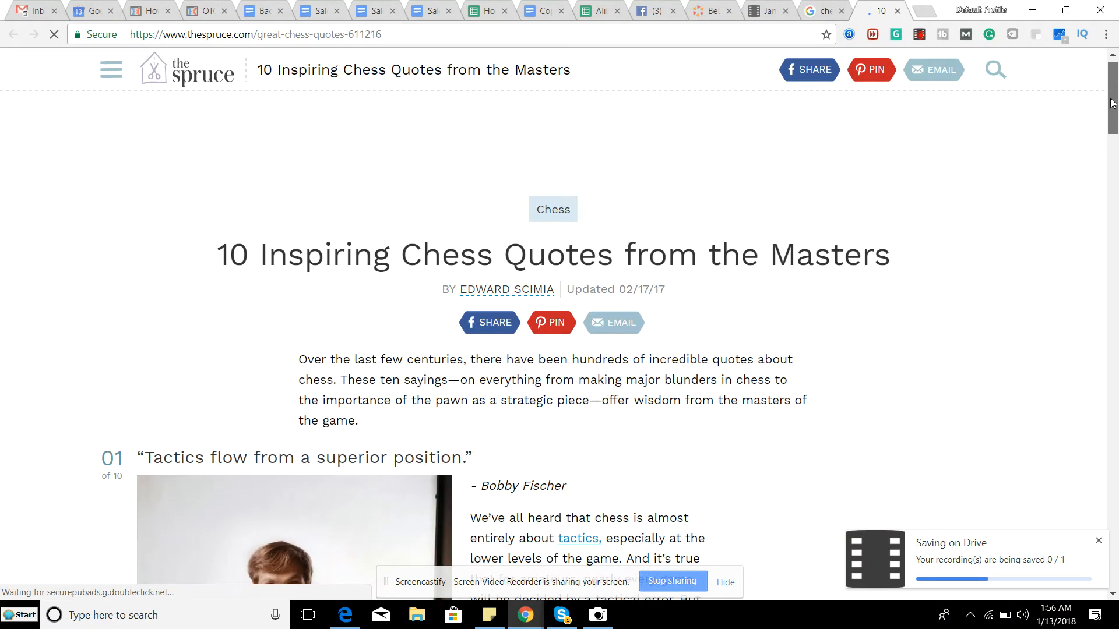
{"action": "scroll", "scroll_direction": "down", "scroll_amount": 3}
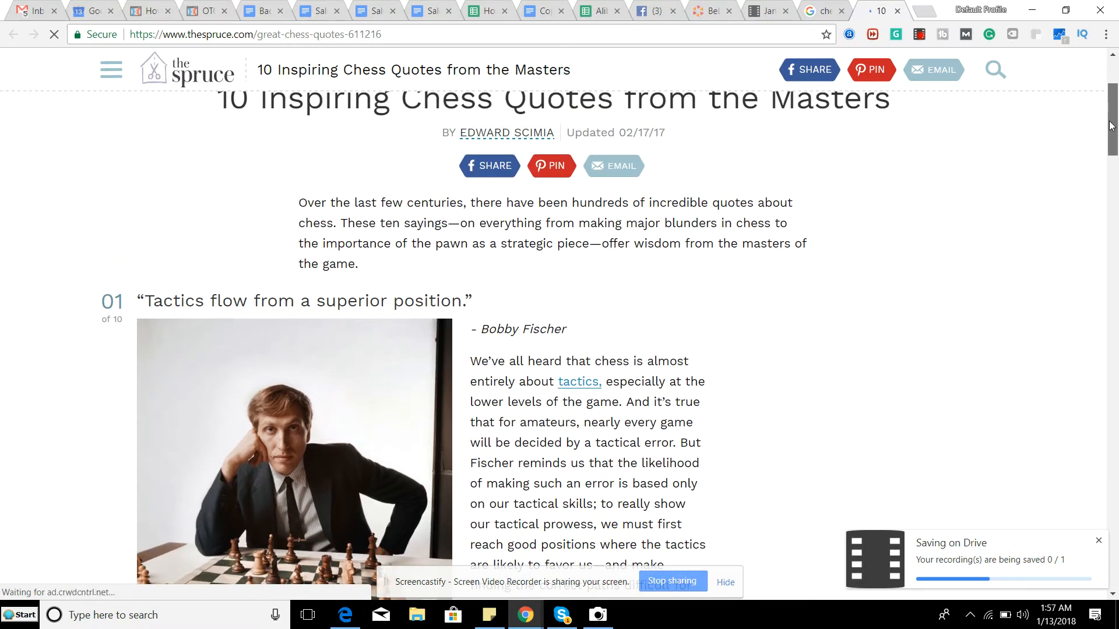
{"action": "scroll", "scroll_direction": "down", "scroll_amount": 3}
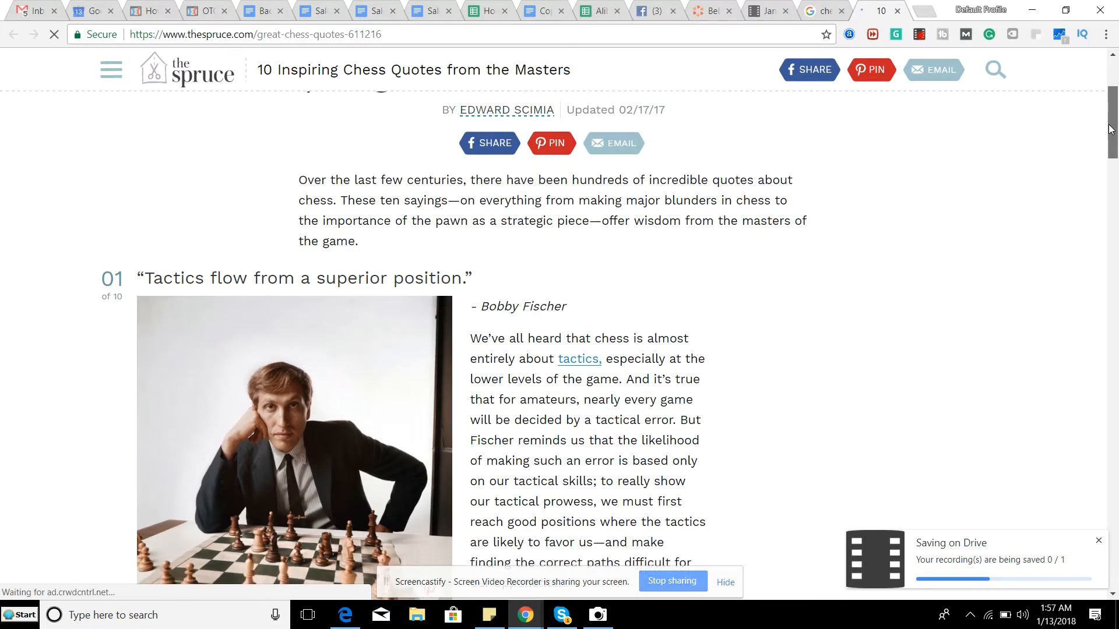
{"action": "scroll", "scroll_direction": "down", "scroll_amount": 3}
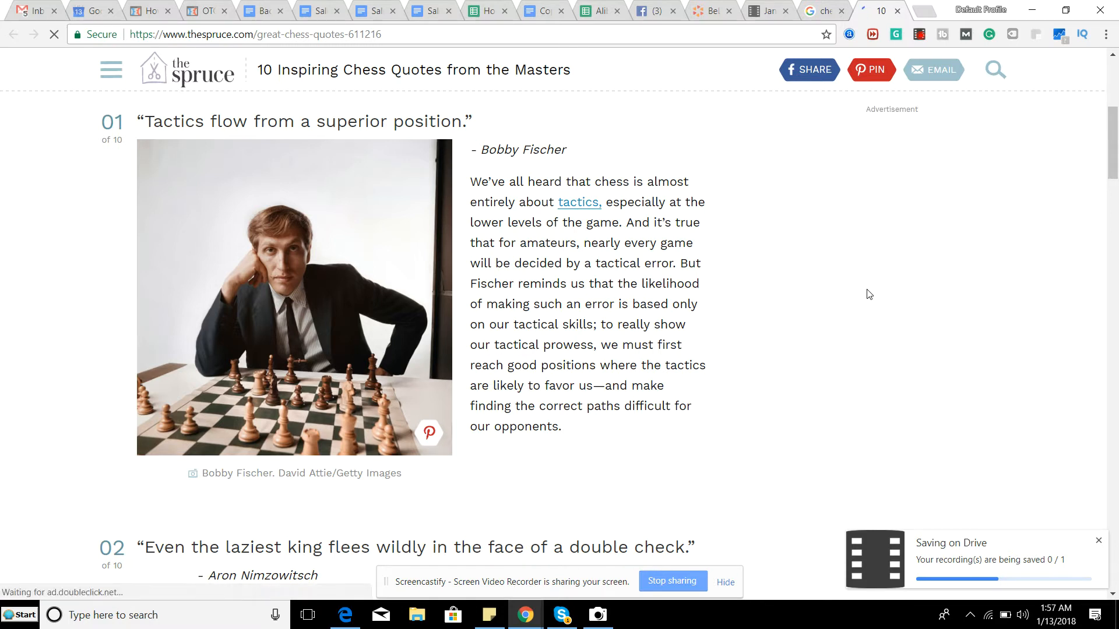
{"action": "scroll", "scroll_direction": "down", "scroll_amount": 3}
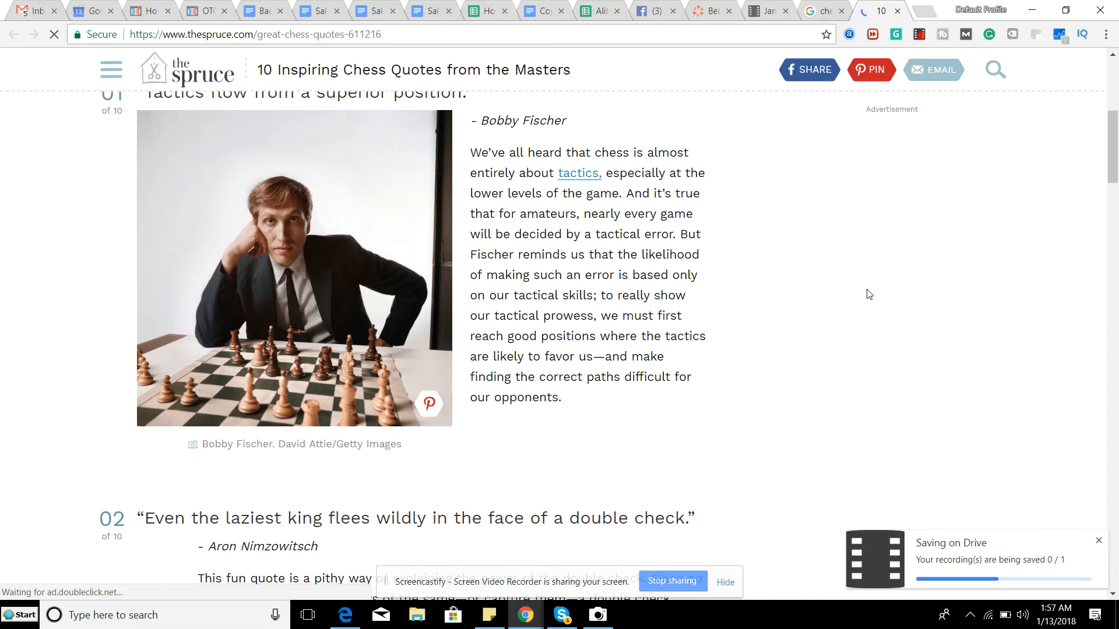
- Scroll to Nimzowitsch's double-check explanation and Tartakower's 1,001 blunders quote
{"action": "scroll", "scroll_direction": "down", "scroll_amount": 3}
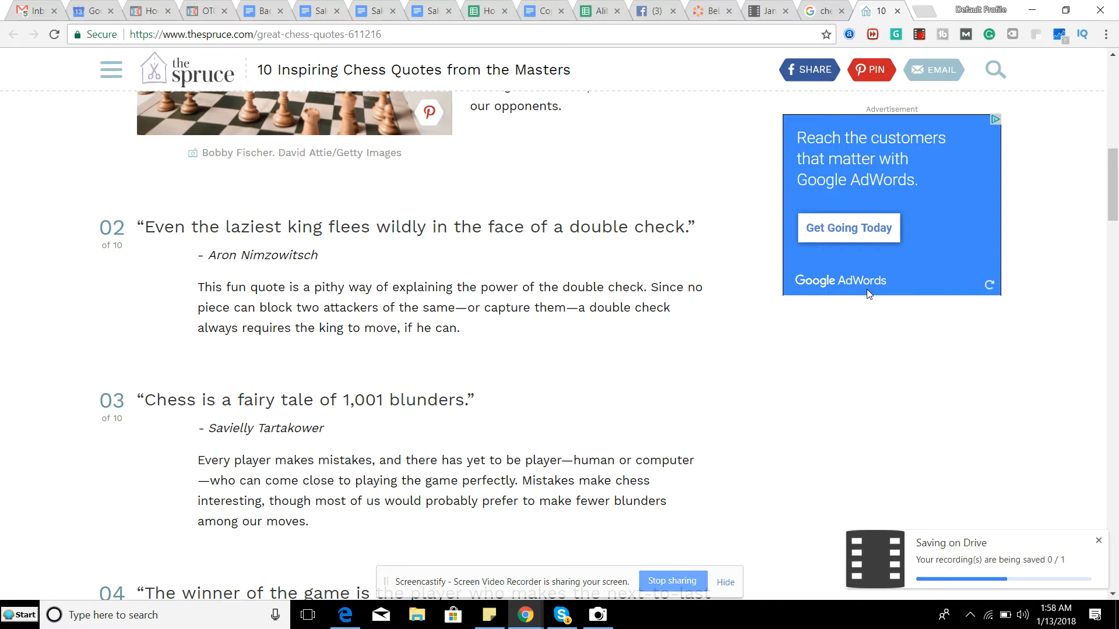
{"action": "scroll", "scroll_direction": "down", "scroll_amount": 3}
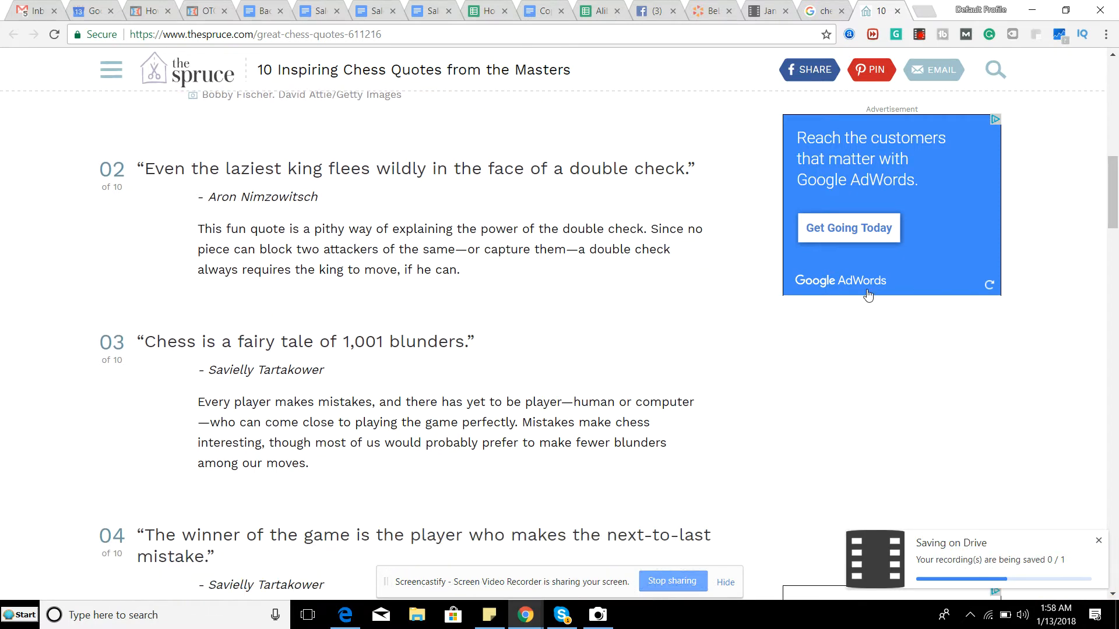
- Scroll a bit further to Tartakower's next-to-last mistake quote
{"action": "scroll", "scroll_direction": "down", "scroll_amount": 3}
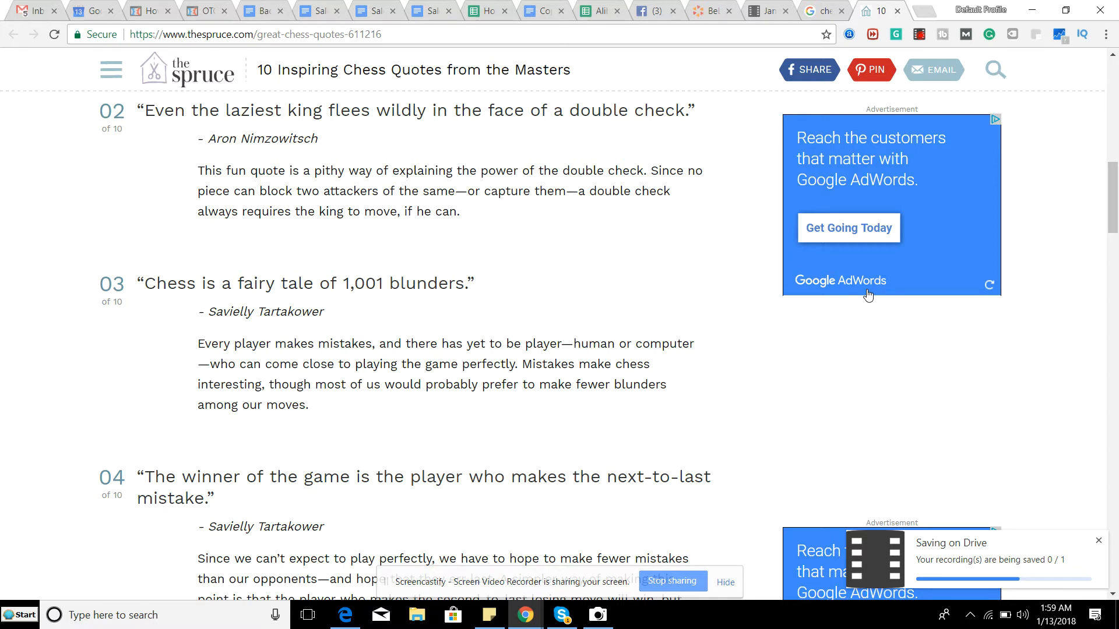
- Scroll past the PayPal ad to Lasker's 'look for a better one' quote
{"action": "scroll", "scroll_direction": "down", "scroll_amount": 3}
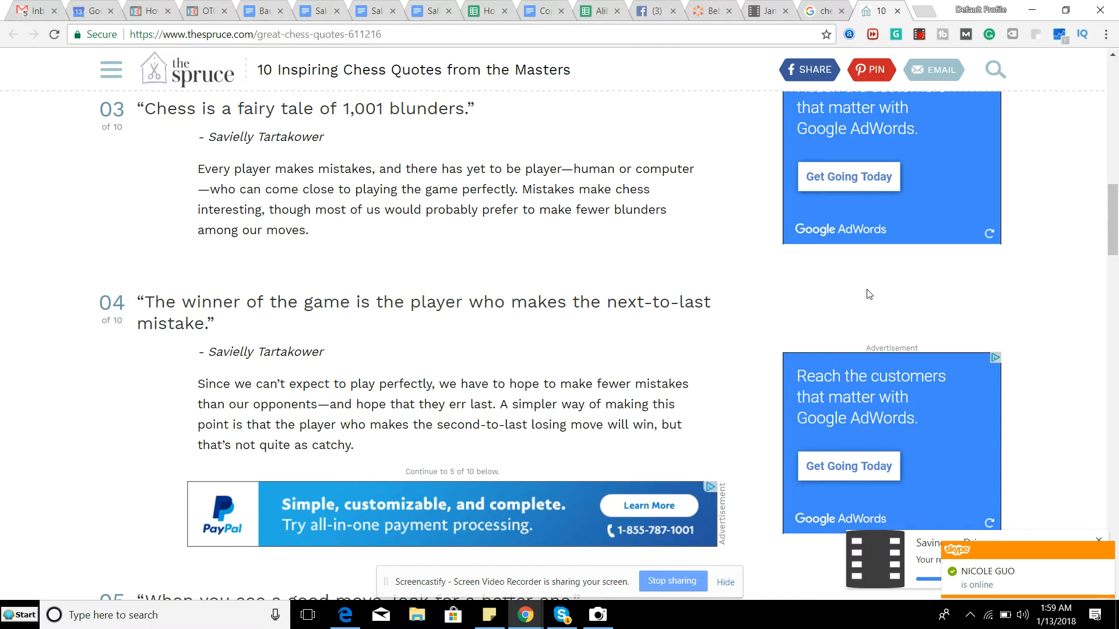
{"action": "scroll", "scroll_direction": "down", "scroll_amount": 3}
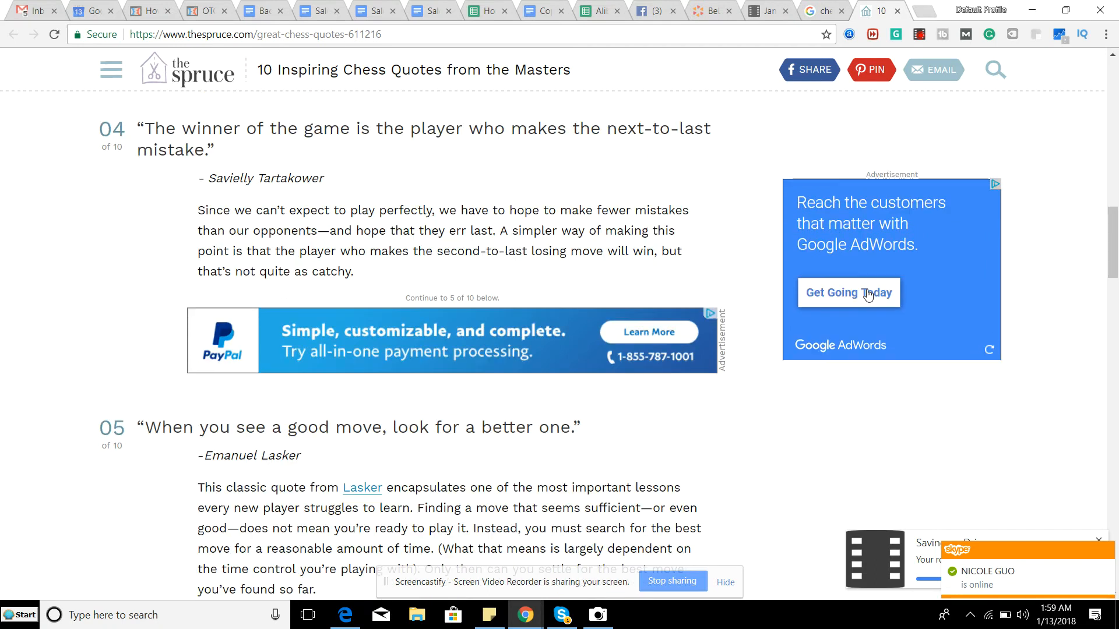
- Scroll to Philidor's 'The pawns are the soul of chess' quote
{"action": "scroll", "scroll_direction": "down", "scroll_amount": 3}
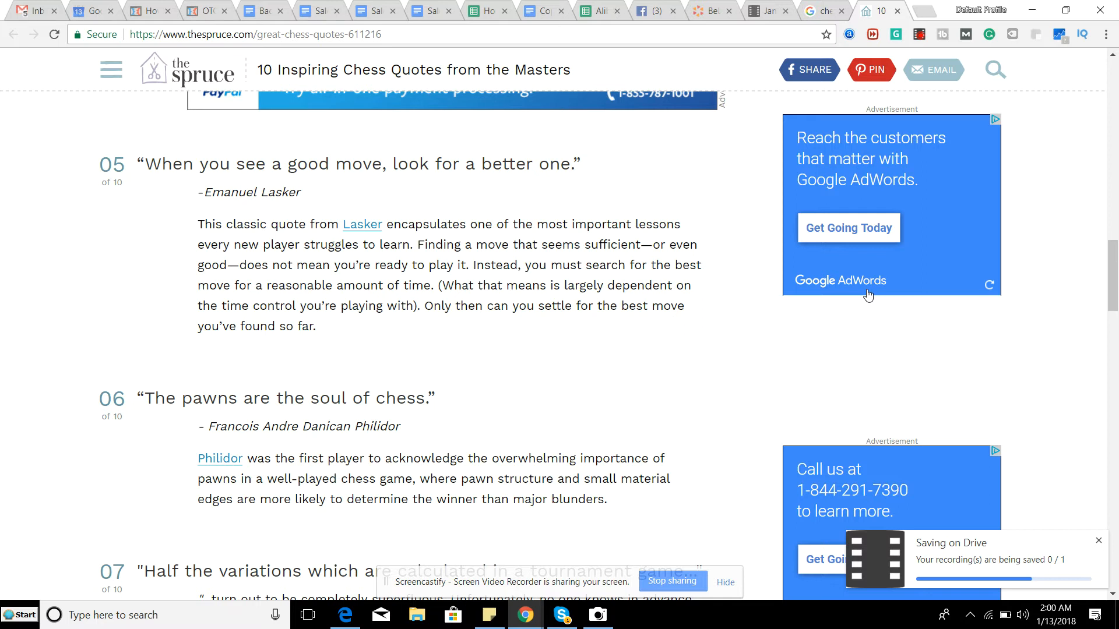
- Scroll to Jan Timman's quote on superfluous tournament variations
{"action": "scroll", "scroll_direction": "down", "scroll_amount": 3}
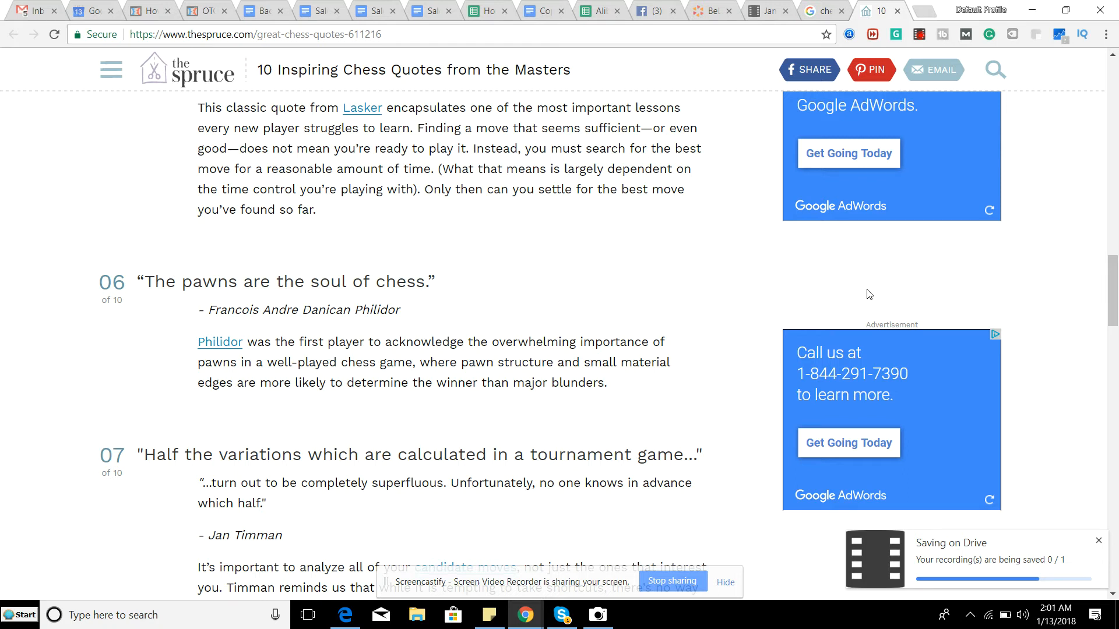
- Scroll to Lasker's 'The hardest game to win is a won game' quote
{"action": "scroll", "scroll_direction": "down", "scroll_amount": 3}
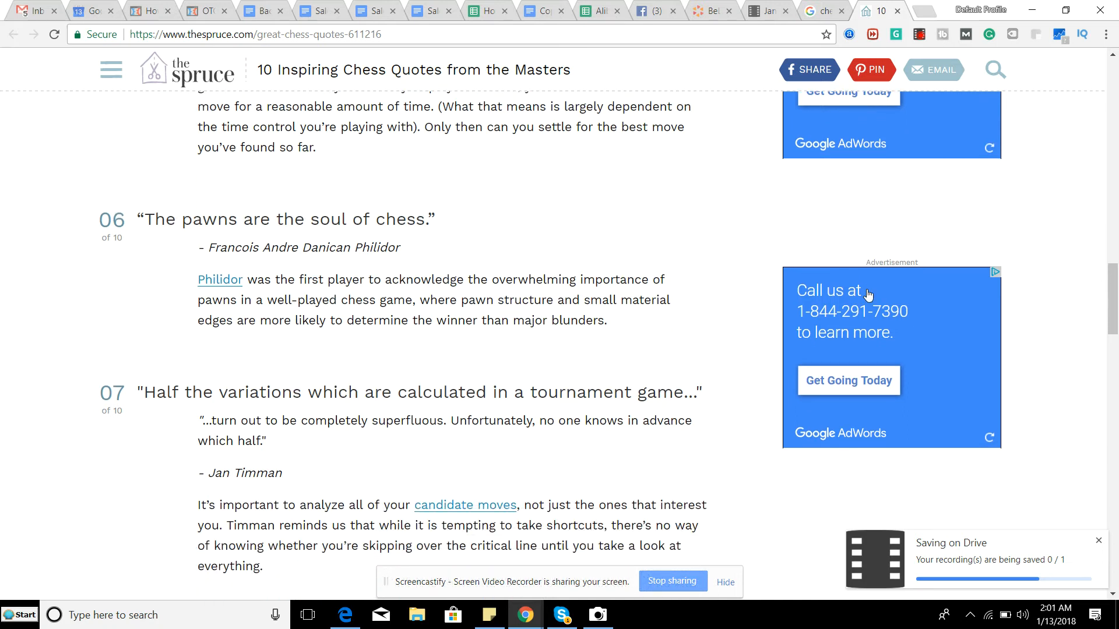
{"action": "scroll", "scroll_direction": "down", "scroll_amount": 3}
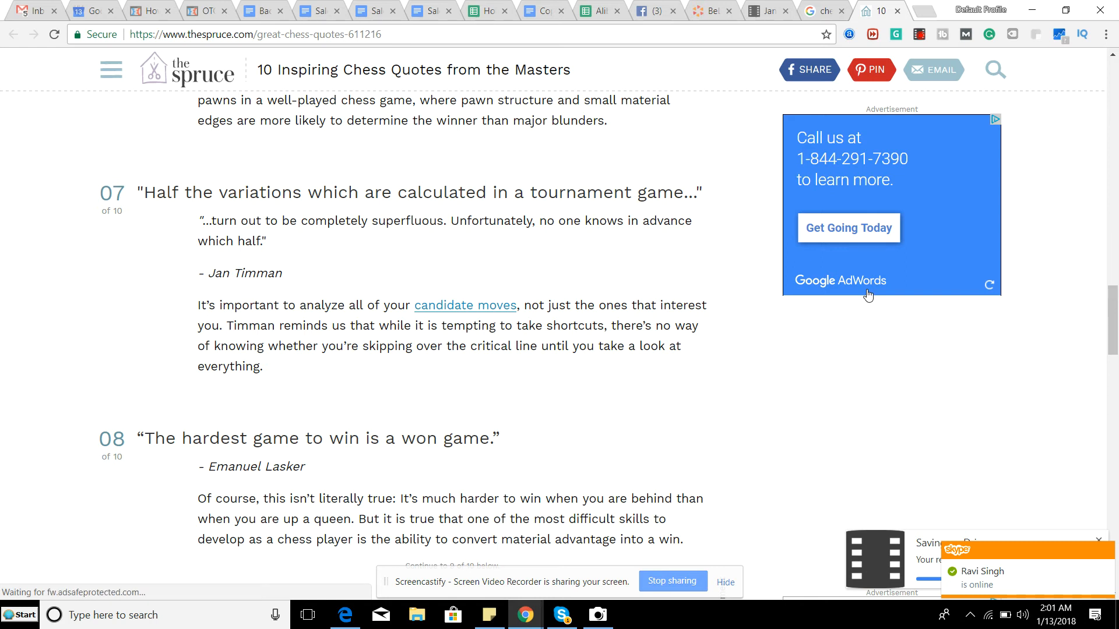
- Scroll to Steinitz's 'A sacrifice is best refuted by accepting it' quote
{"action": "scroll", "scroll_direction": "down", "scroll_amount": 3}
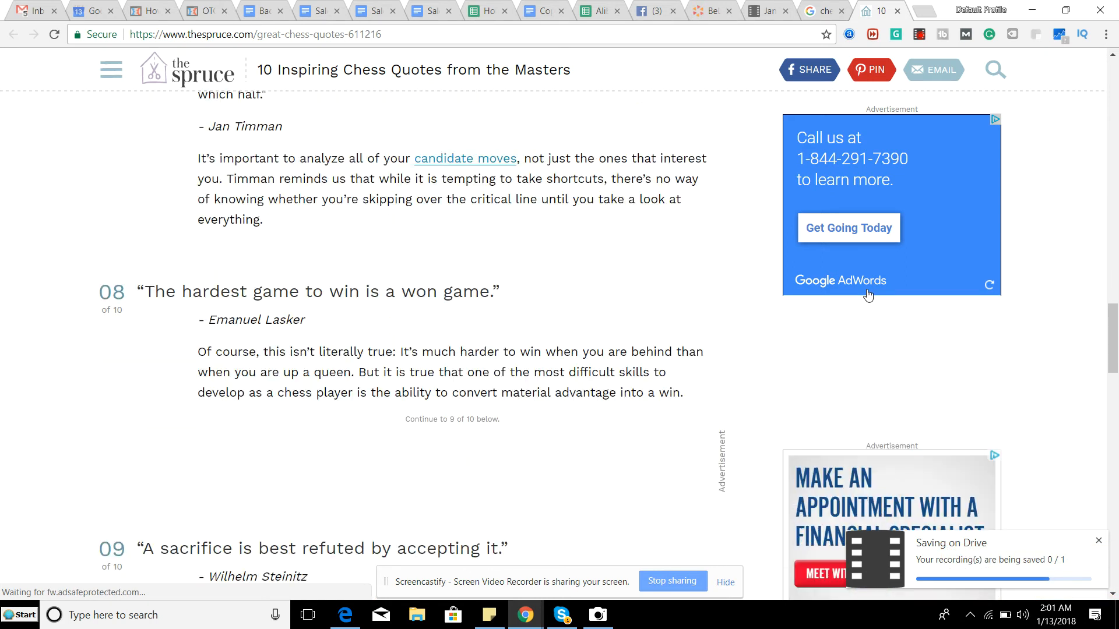
{"action": "scroll", "scroll_direction": "down", "scroll_amount": 3}
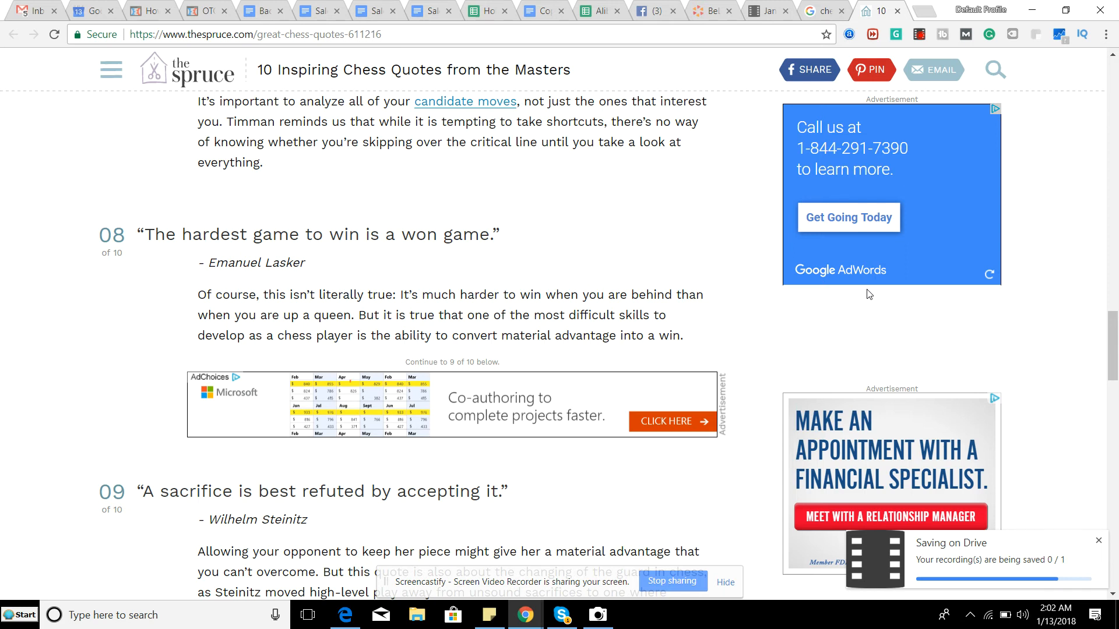
- Scroll to the end of Steinitz's explanation and Tarrasch's tenth quote
{"action": "scroll", "scroll_direction": "down", "scroll_amount": 3}
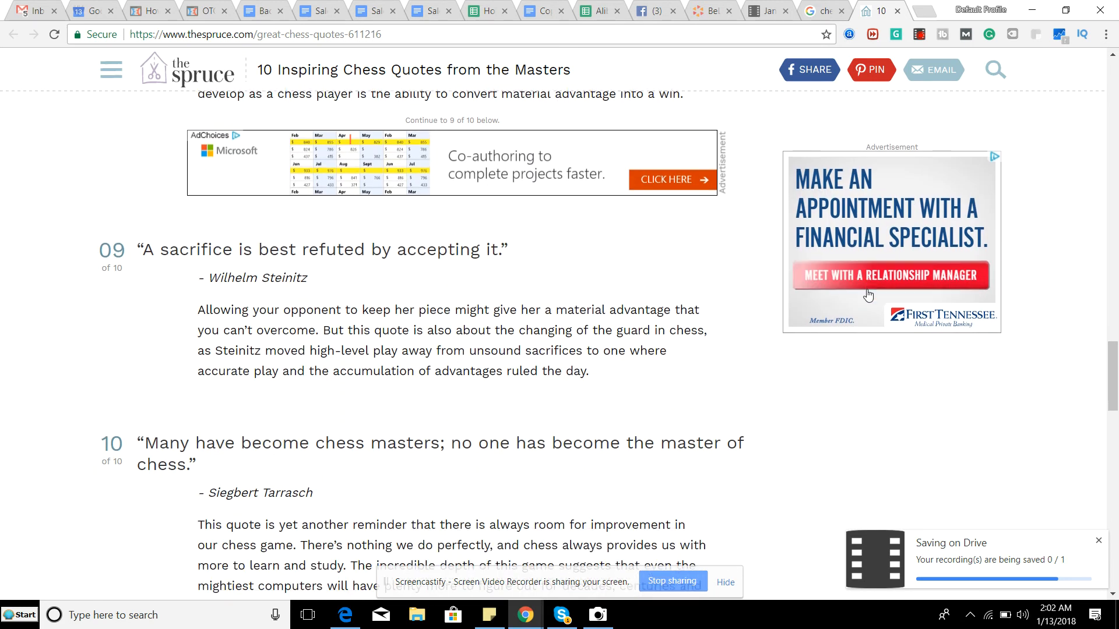
{"action": "scroll", "scroll_direction": "down", "scroll_amount": 3}
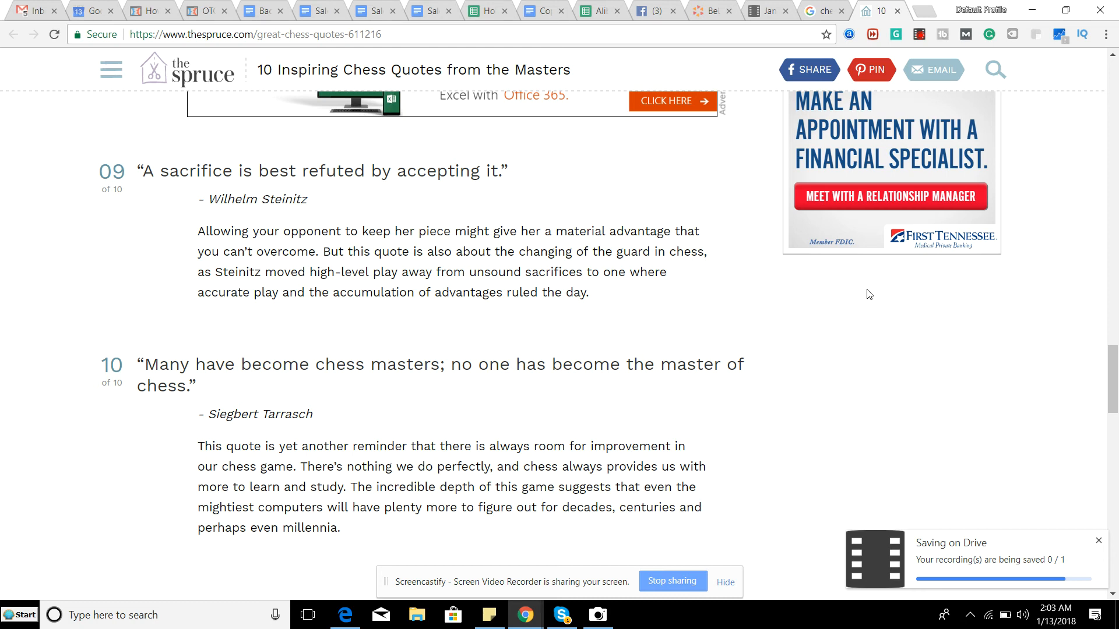
- Scroll through the remaining chess quotes to the end of The Spruce article
{"action": "scroll", "scroll_direction": "down", "scroll_amount": 3}
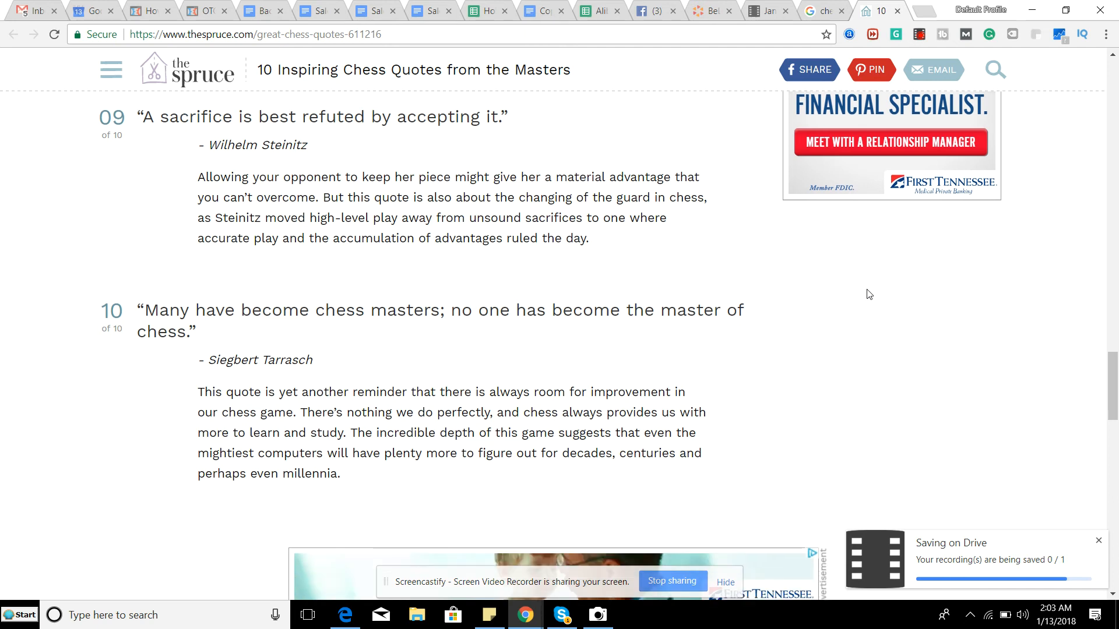
{"action": "scroll", "scroll_direction": "down", "scroll_amount": 3}
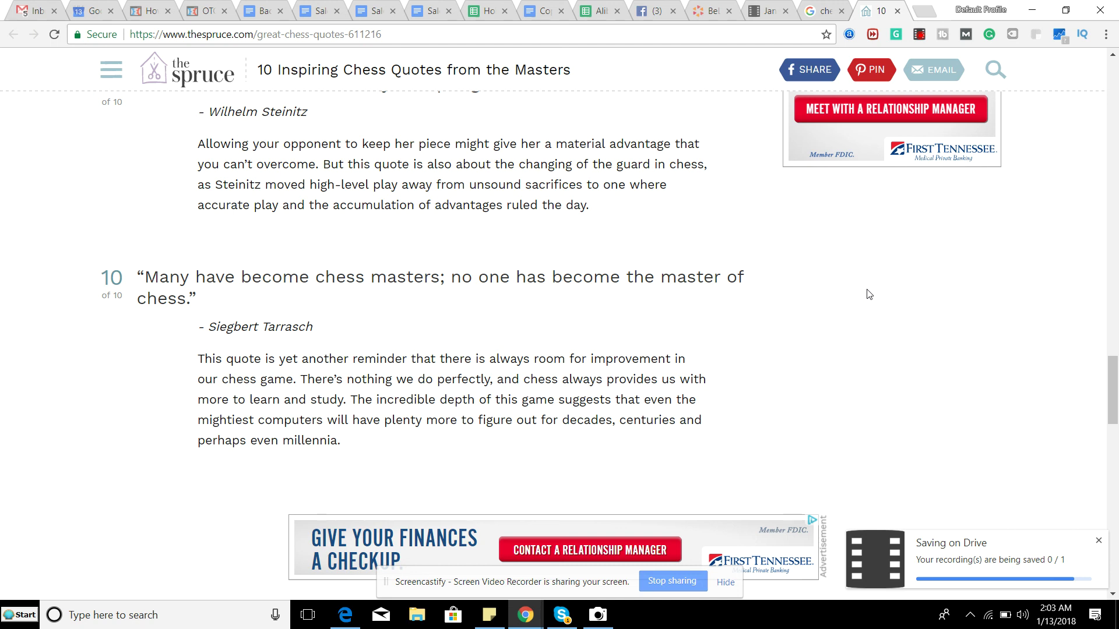
{"action": "scroll", "scroll_direction": "down", "scroll_amount": 3}
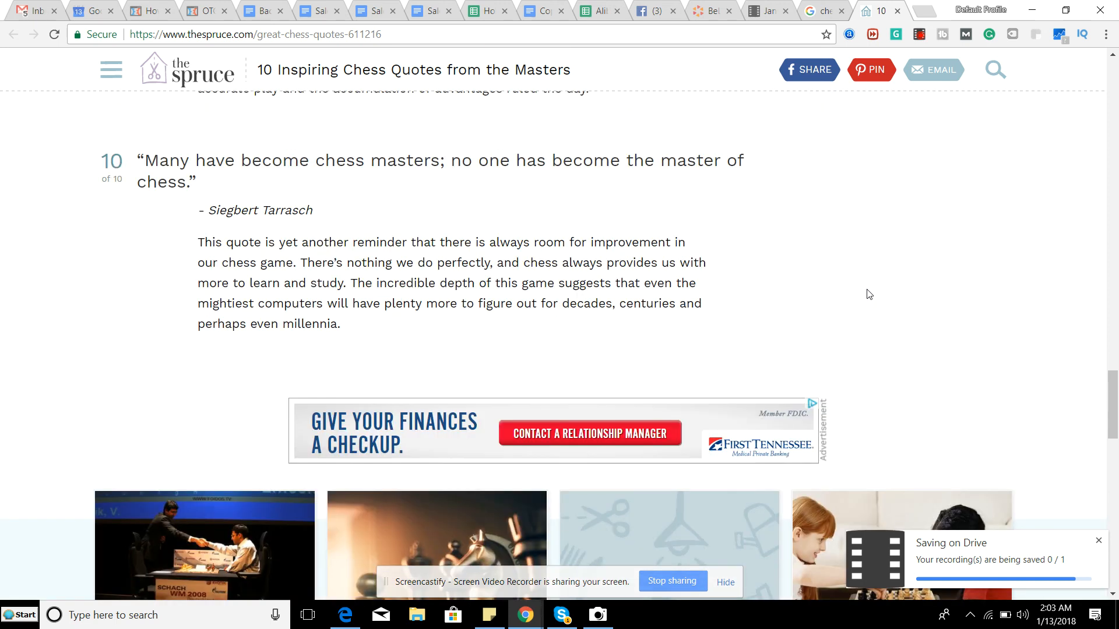
- Switch from Chrome to the Camera app with Alt+Tab
{"action": "key", "text": "alt+tab"}
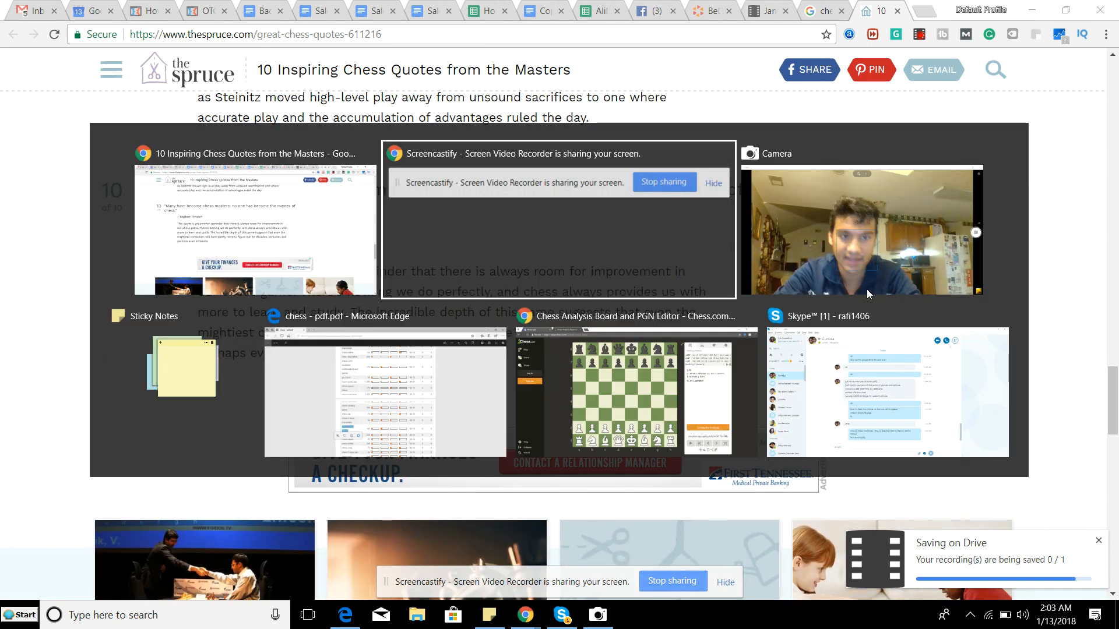
{"action": "left_click", "coordinate": [860, 231]}
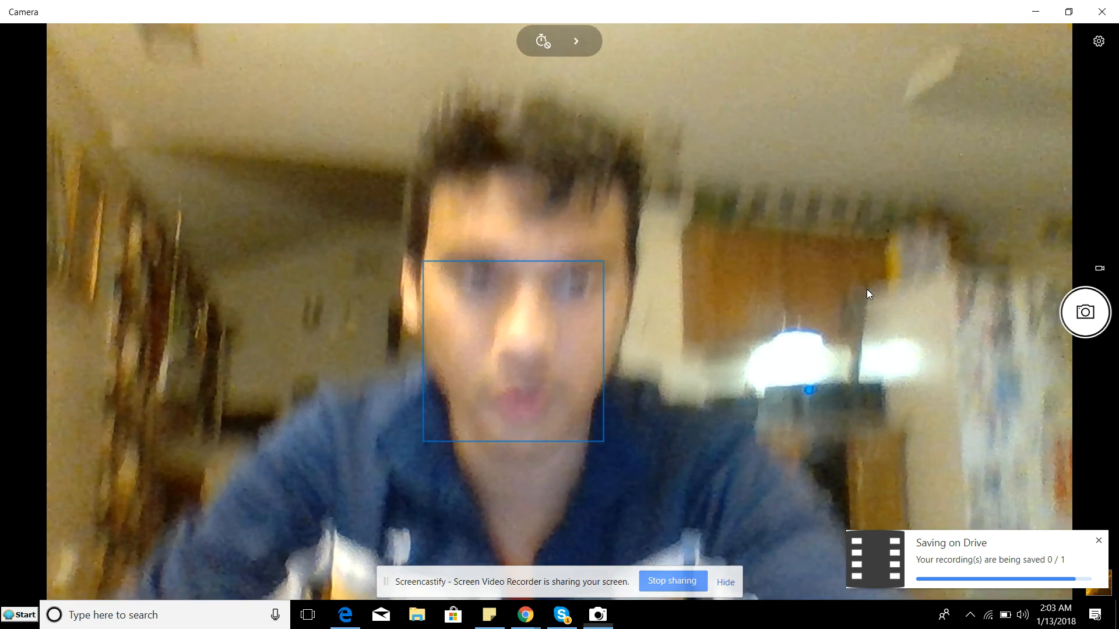